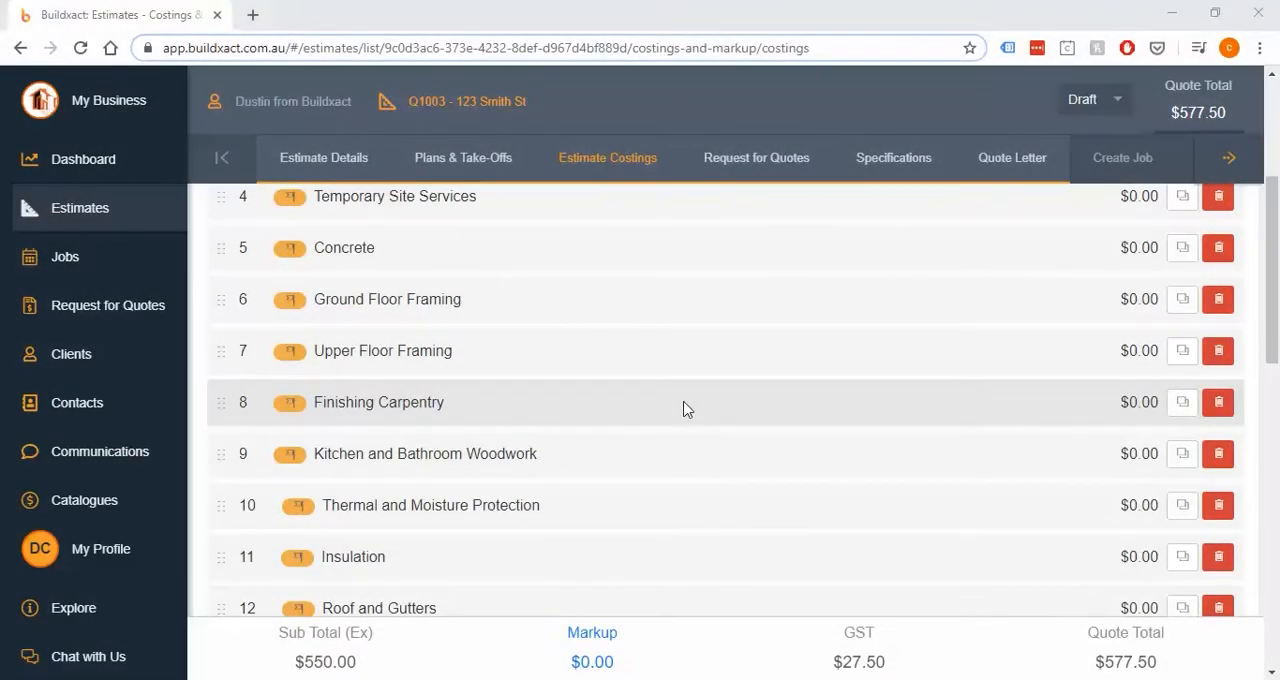
Give the Classic Primed Weatherboard line in Finishing Carpentry sf units and a $4.90 unit cost
{"action": "left_click", "coordinate": [378, 402]}
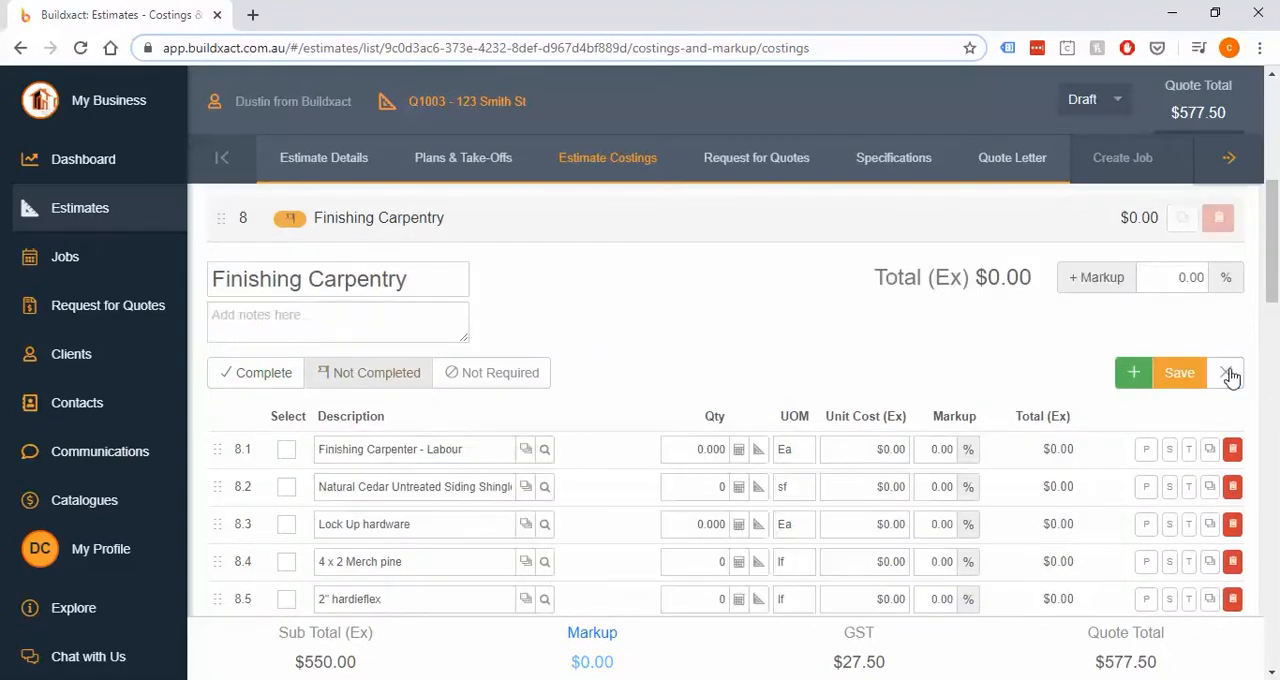
{"action": "scroll", "scroll_direction": "down", "scroll_amount": 3}
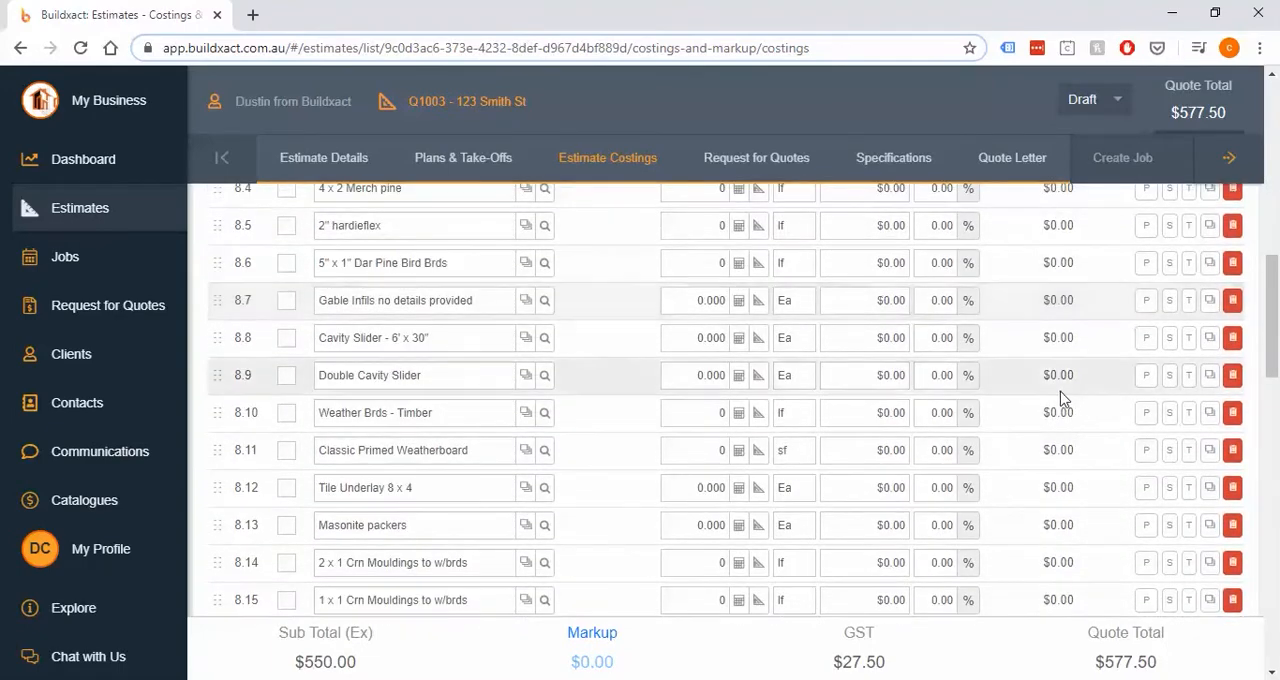
{"action": "mouse_move", "coordinate": [758, 450]}
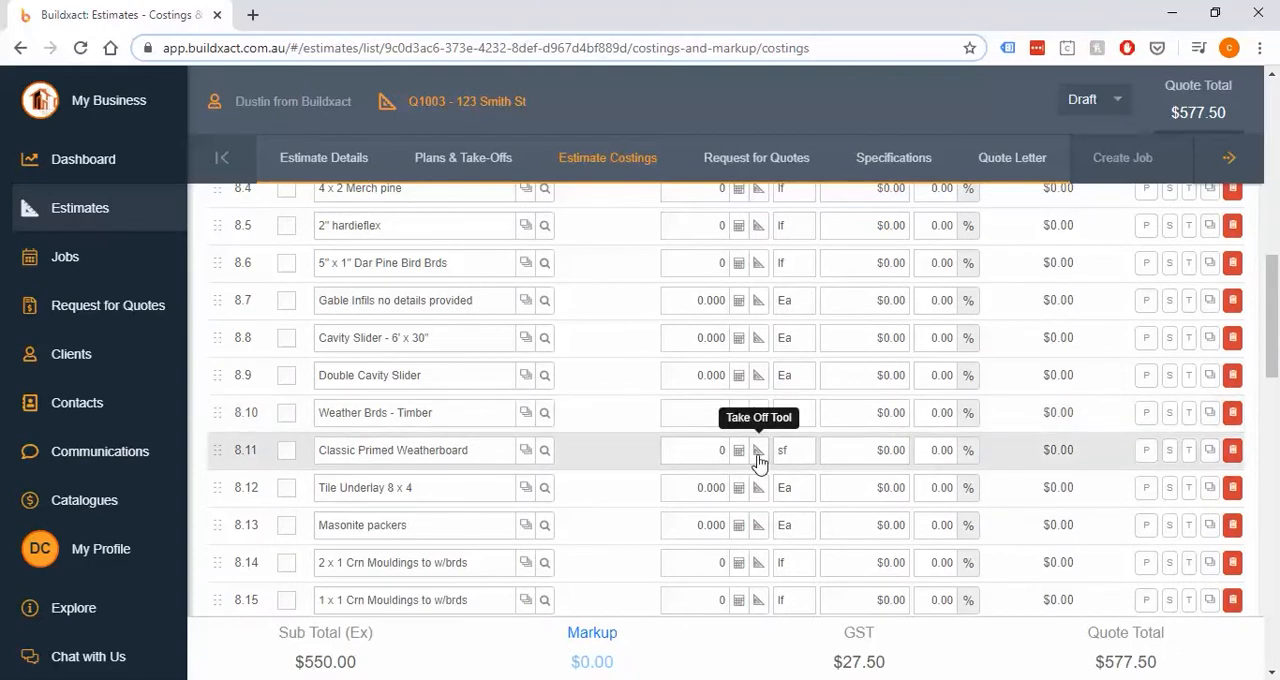
{"action": "mouse_move", "coordinate": [776, 440]}
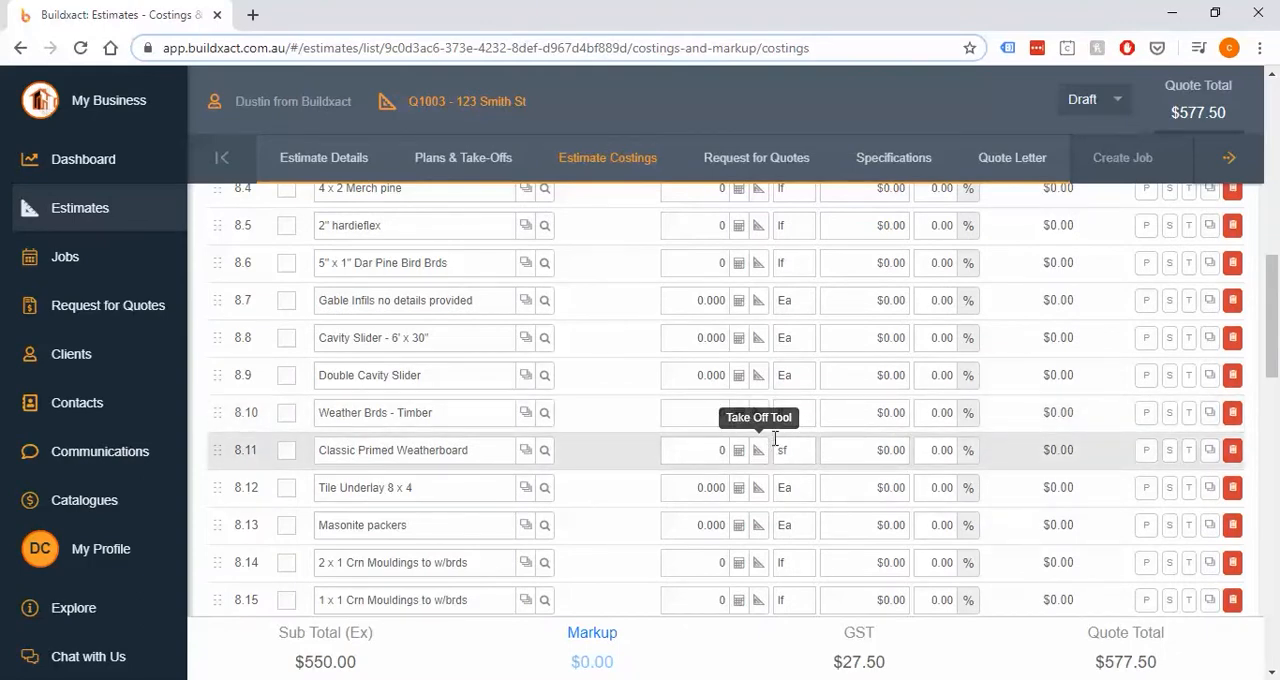
{"action": "mouse_move", "coordinate": [790, 444]}
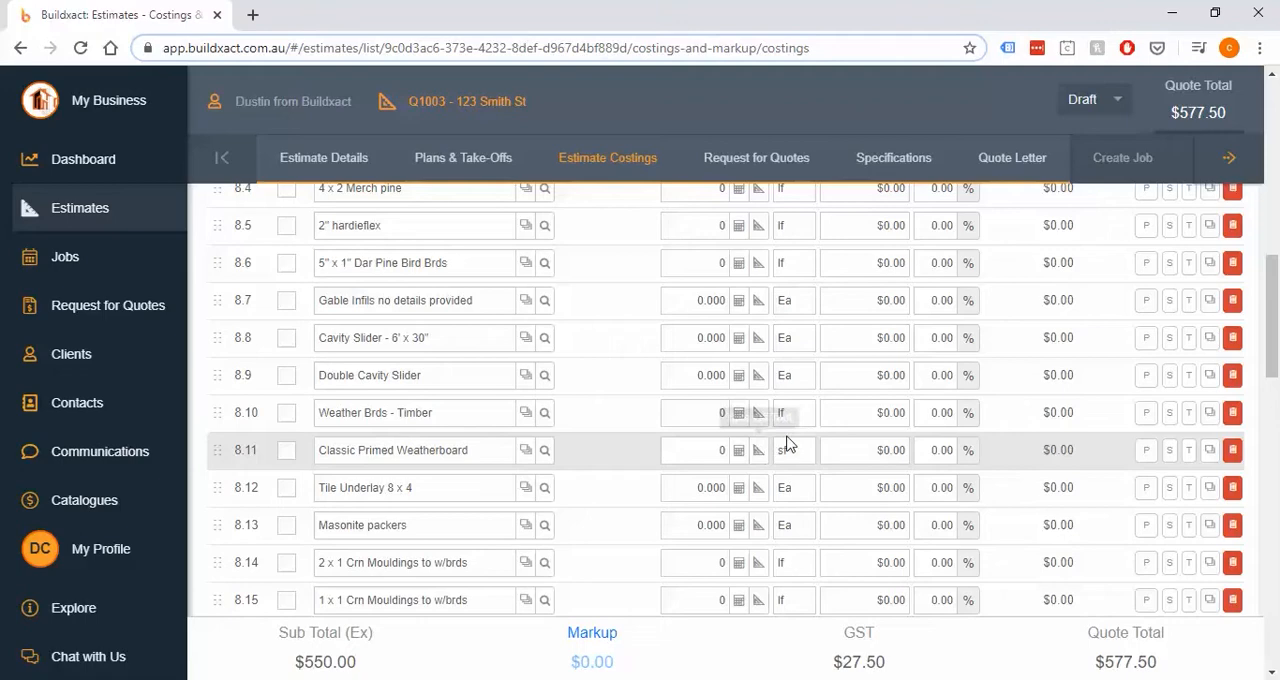
{"action": "left_click", "coordinate": [790, 448]}
{"action": "type", "text": "4"}
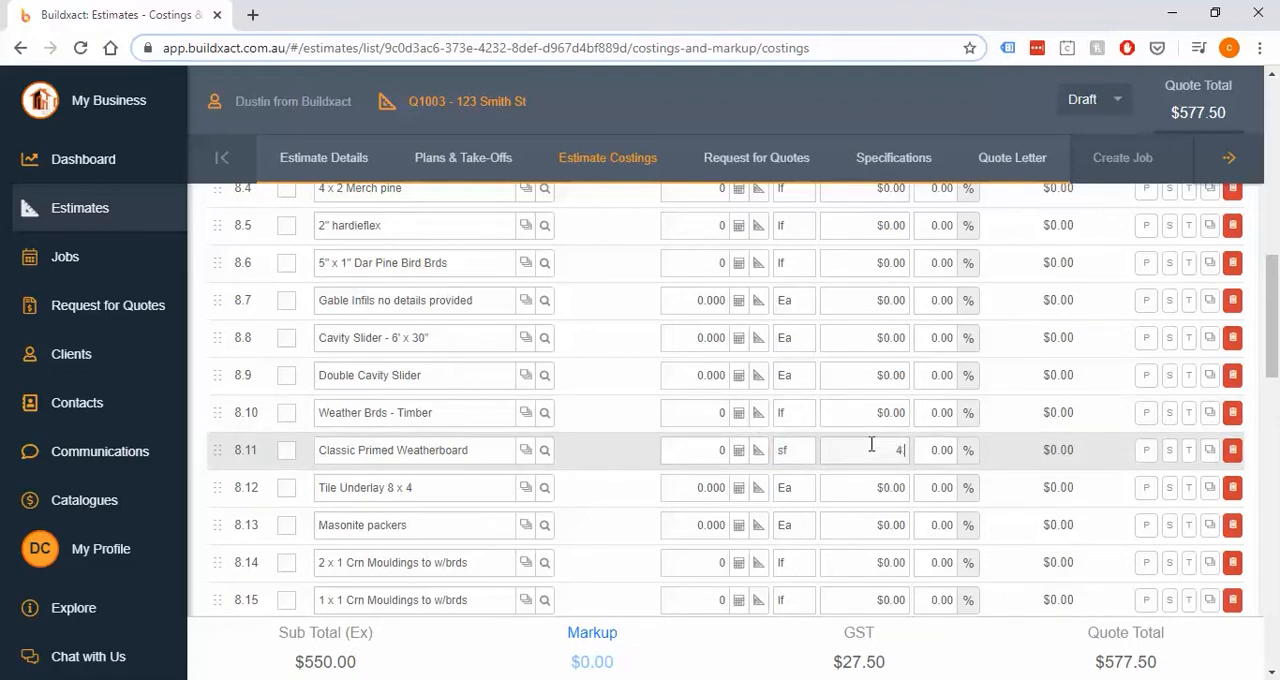
{"action": "type", "text": ".90"}
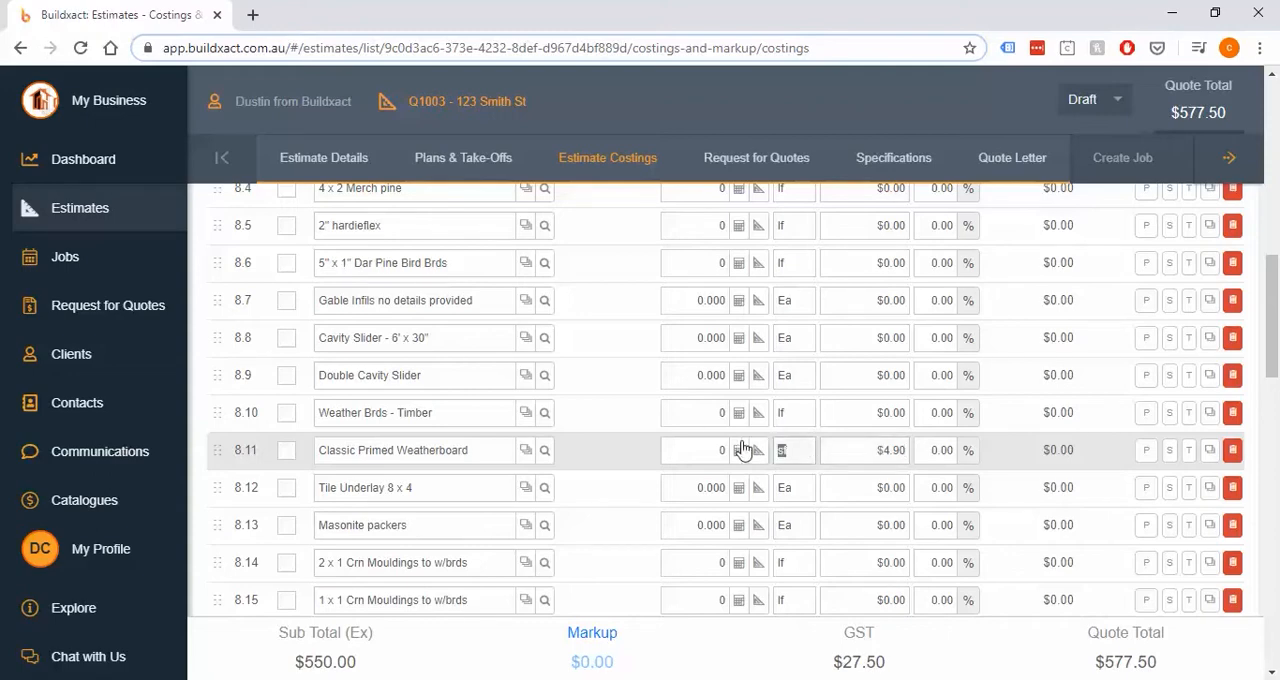
{"action": "mouse_move", "coordinate": [758, 450]}
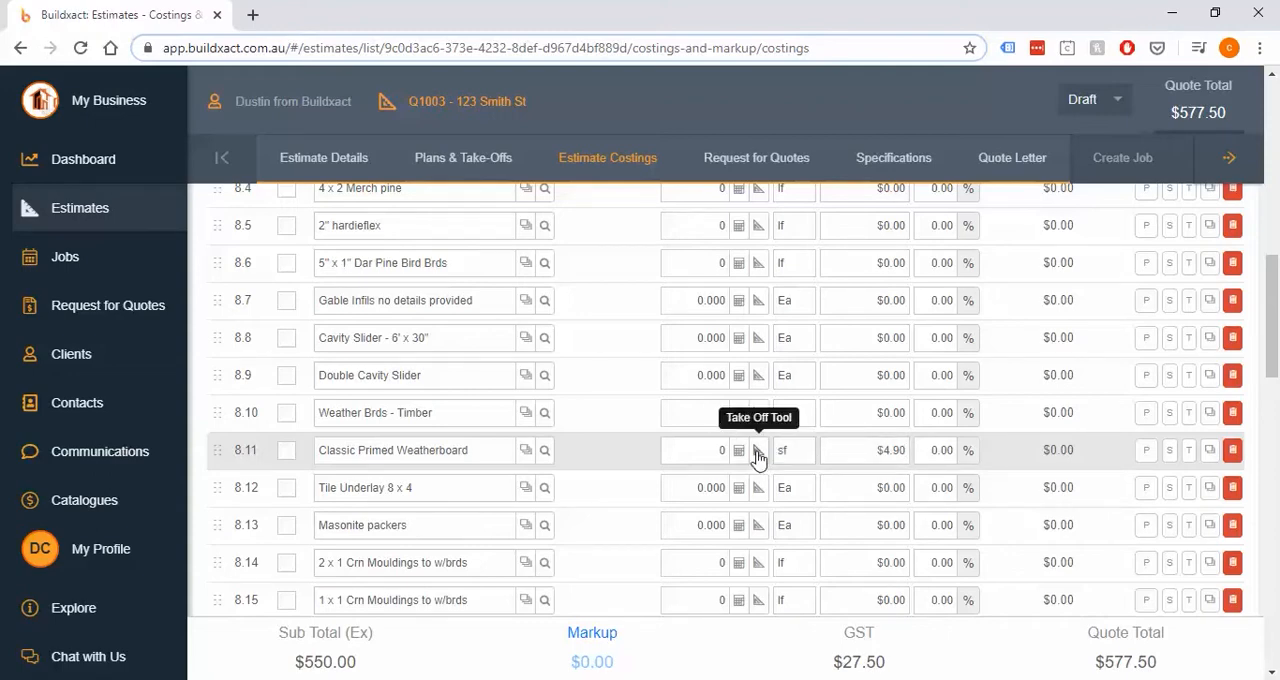
Launch the take-off tool on the weatherboard row and switch to the Elevation plan page
{"action": "left_click", "coordinate": [758, 448]}
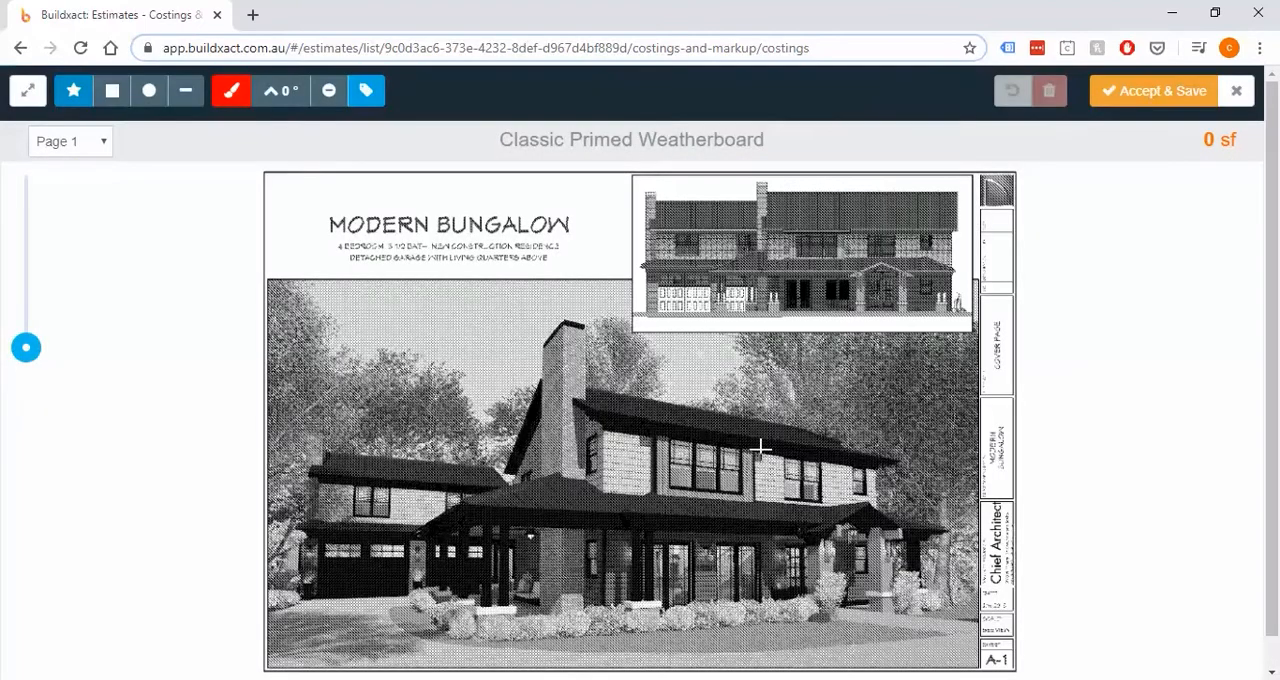
{"action": "mouse_move", "coordinate": [72, 90]}
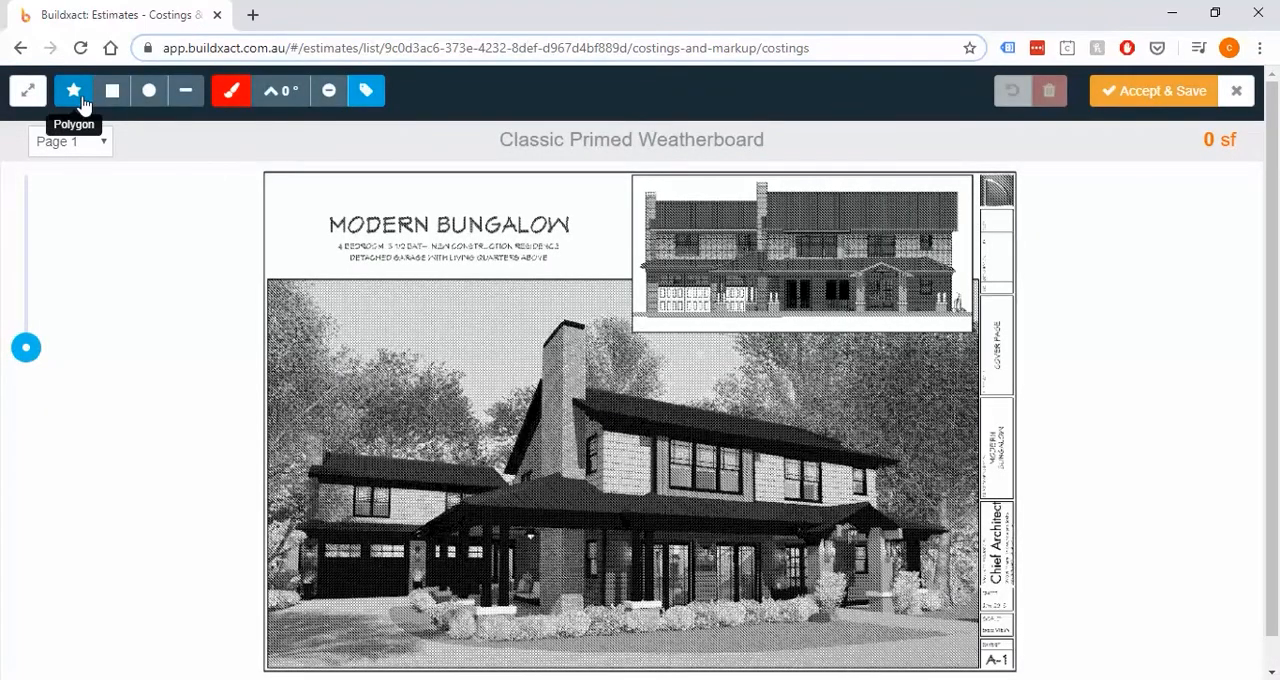
{"action": "mouse_move", "coordinate": [148, 90]}
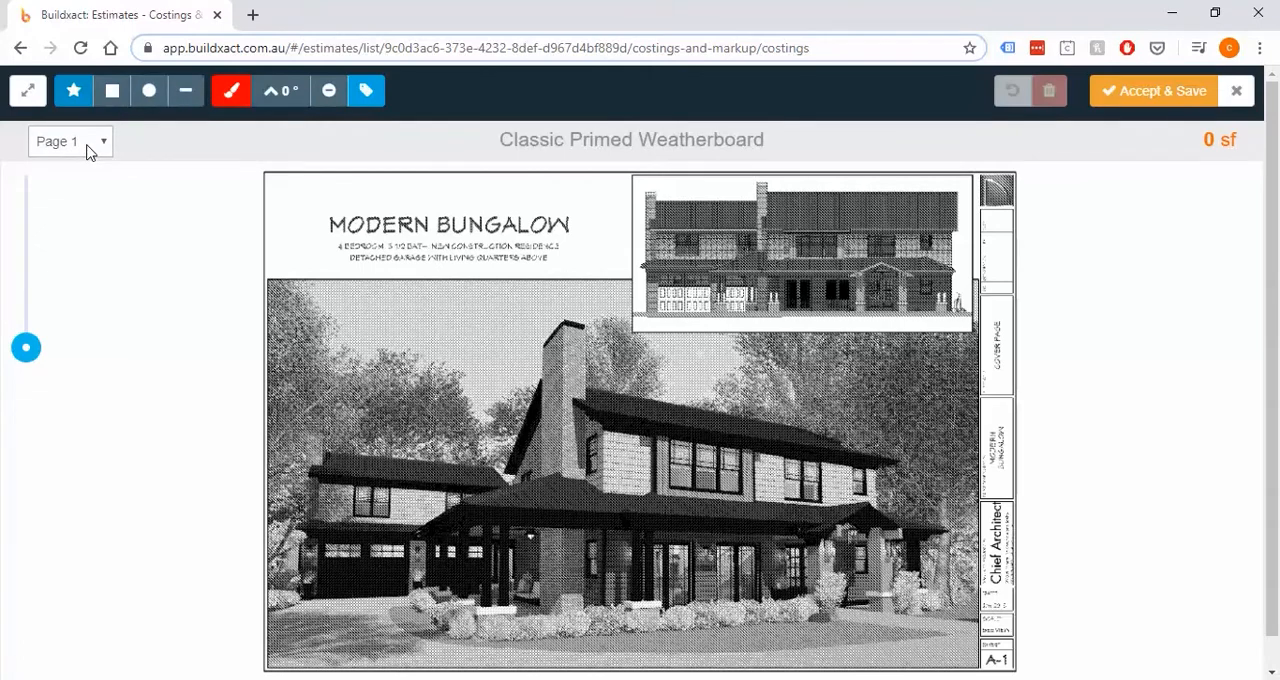
{"action": "left_click", "coordinate": [68, 140]}
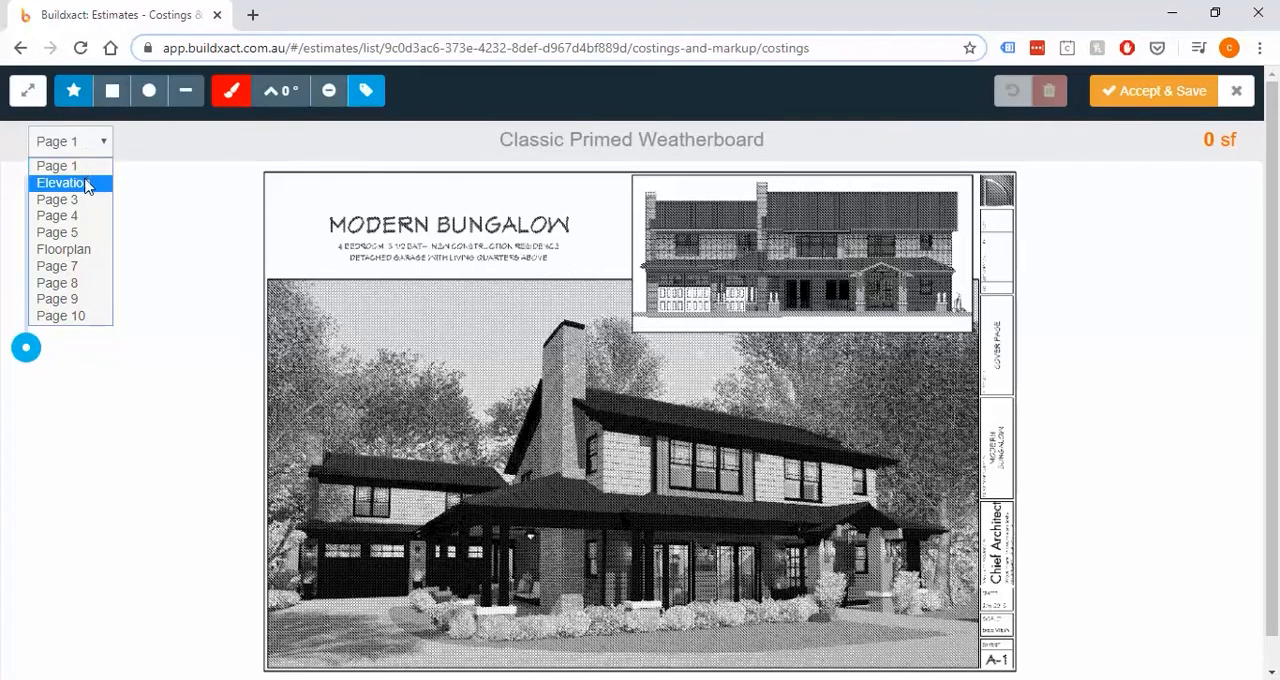
{"action": "mouse_move", "coordinate": [68, 198]}
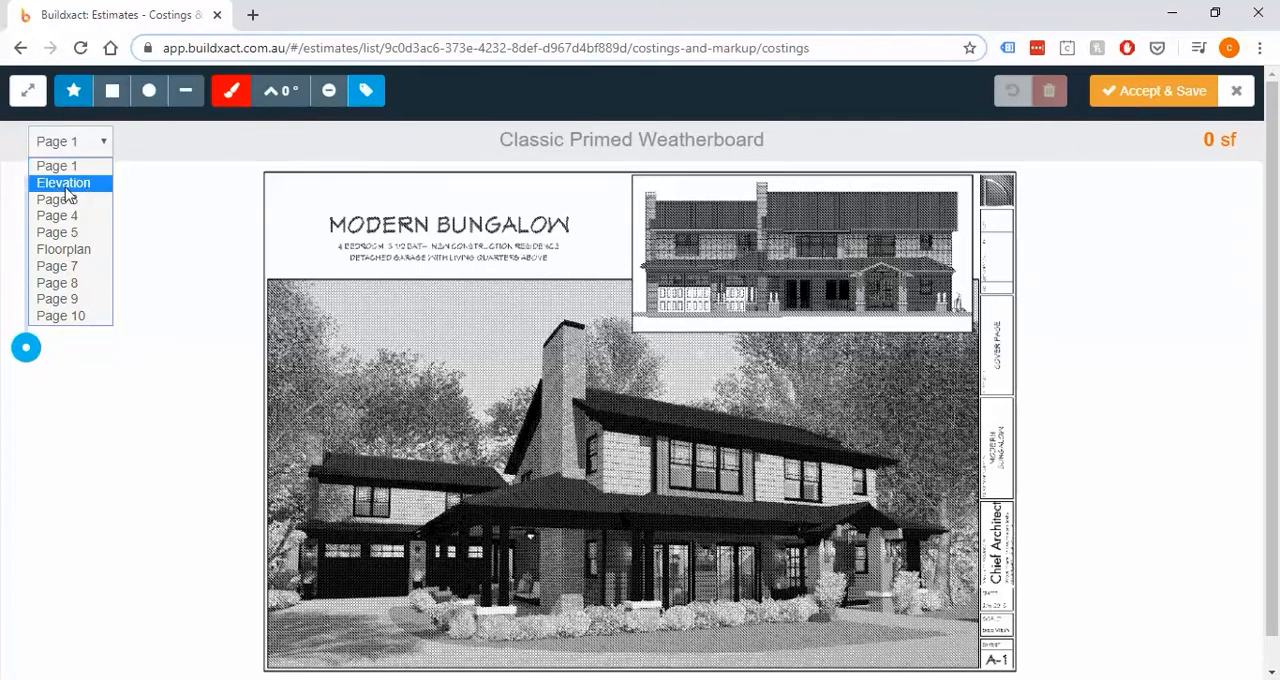
{"action": "left_click", "coordinate": [64, 182]}
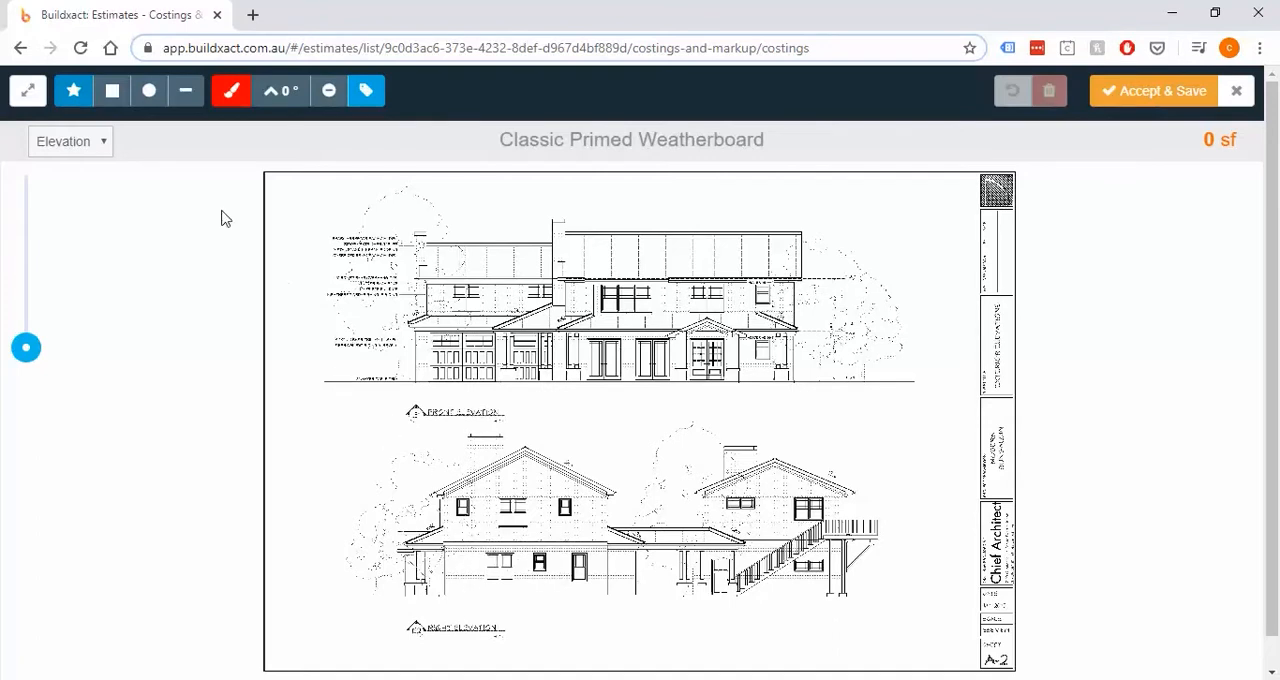
{"action": "mouse_move", "coordinate": [184, 92]}
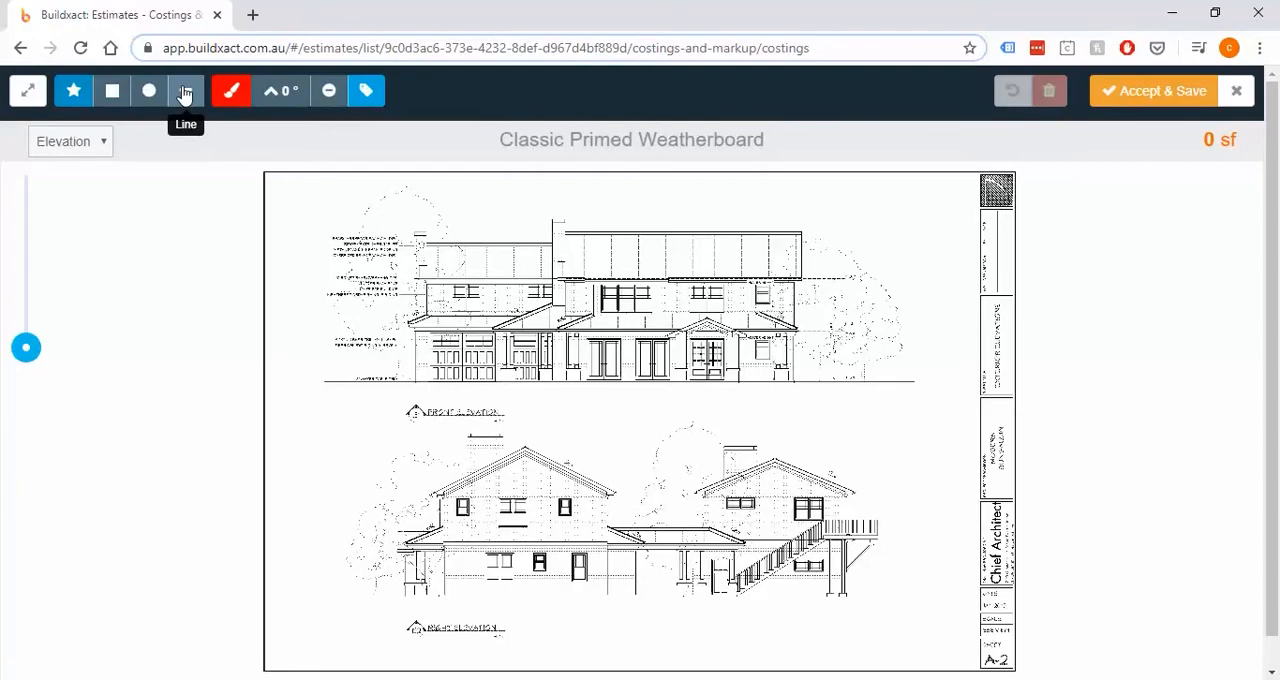
Trace the full weatherboard wall outline as an area polygon, measuring 559'9" sf
{"action": "left_click", "coordinate": [184, 92]}
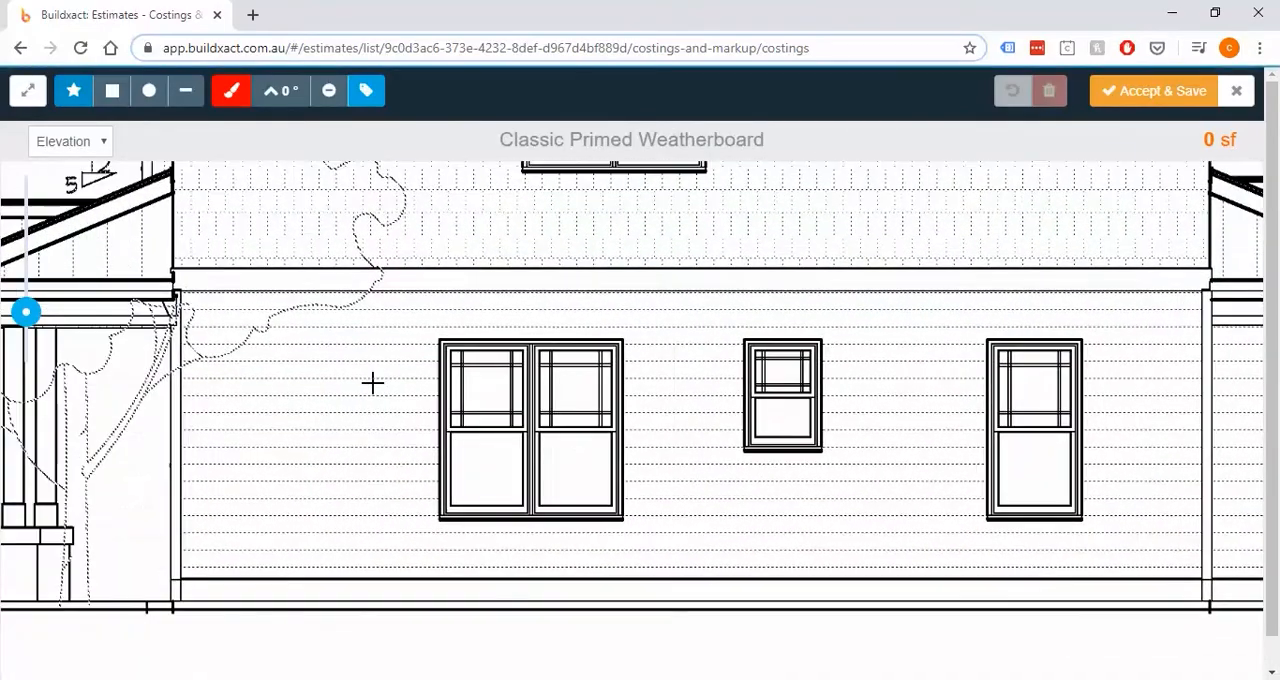
{"action": "mouse_move", "coordinate": [72, 90]}
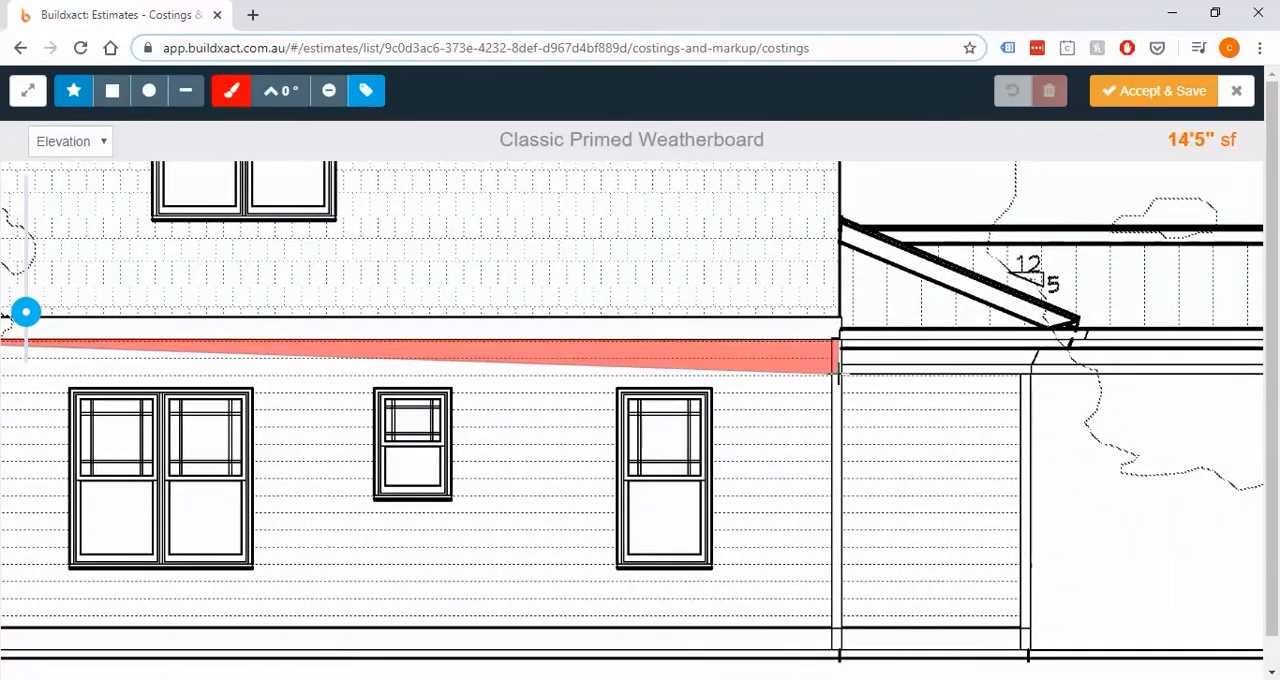
{"action": "left_click_drag", "start_coordinate": [840, 350], "coordinate": [1030, 376]}
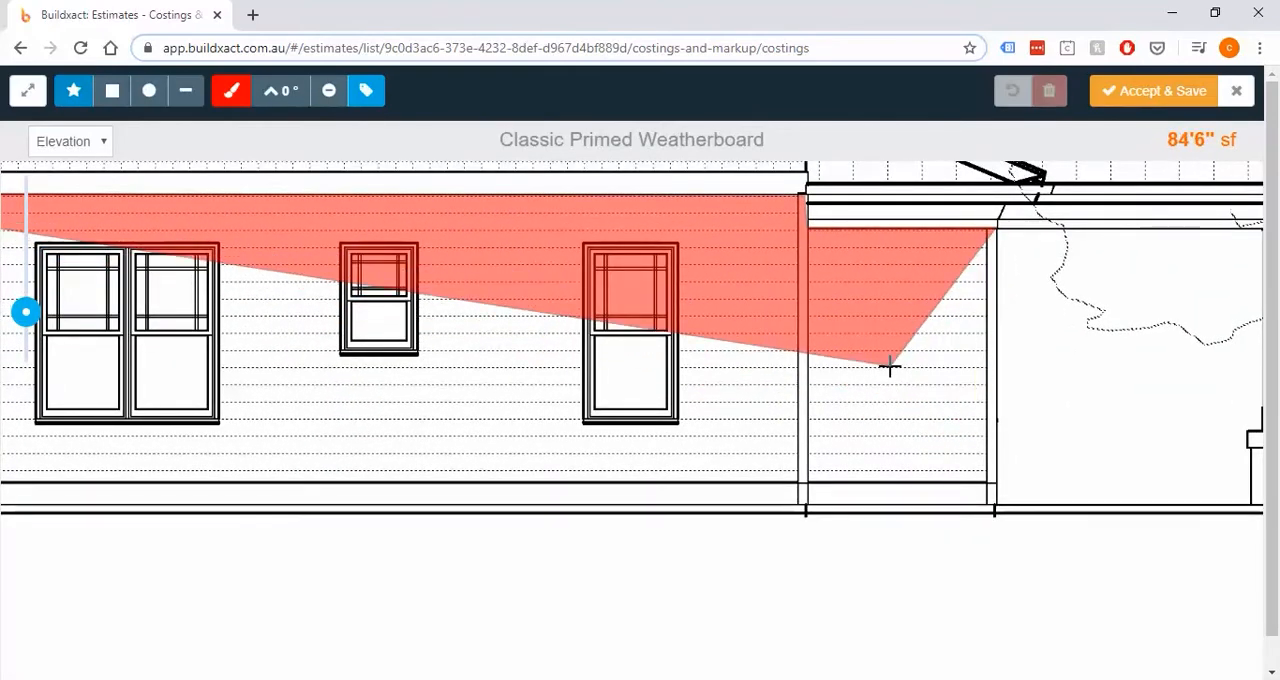
{"action": "left_click_drag", "start_coordinate": [888, 368], "coordinate": [1124, 356]}
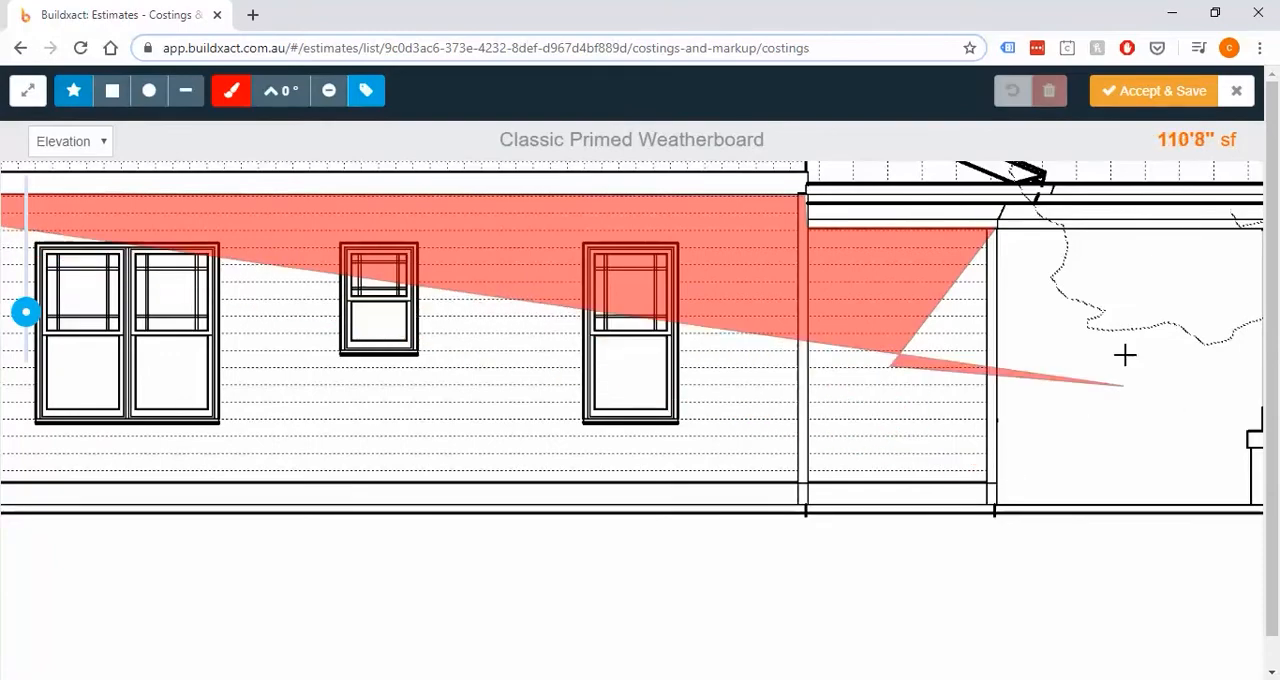
{"action": "left_click_drag", "start_coordinate": [1124, 356], "coordinate": [936, 564]}
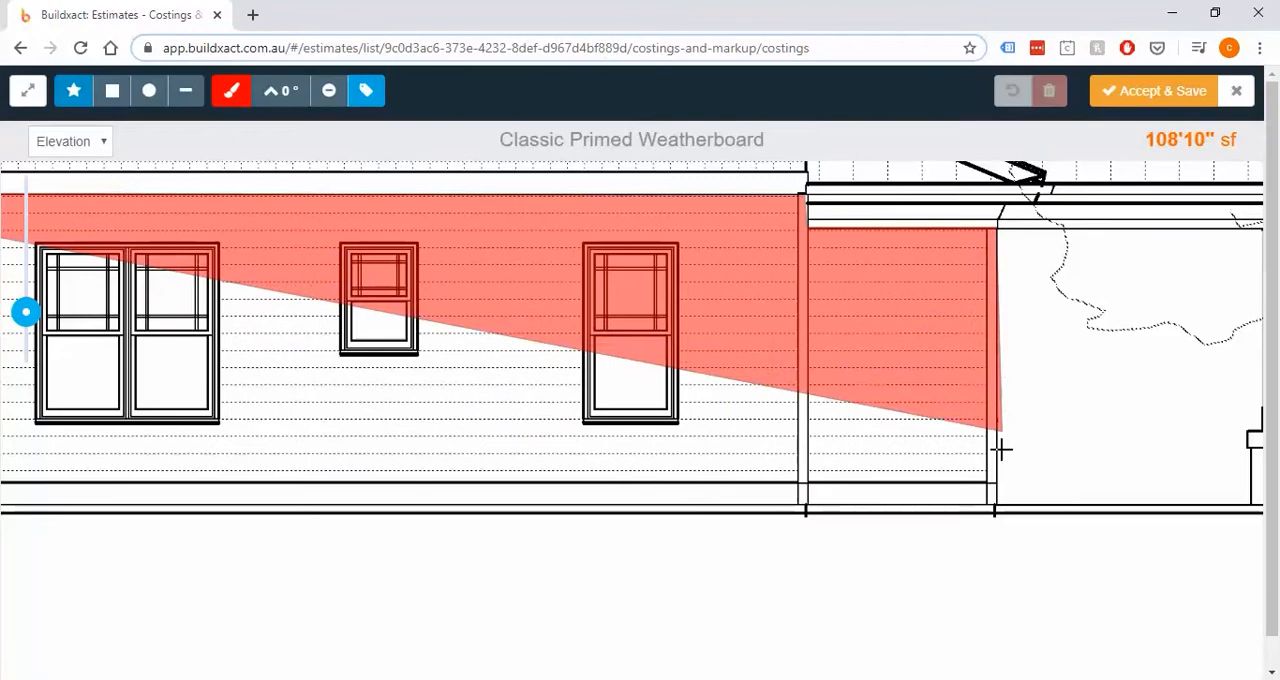
{"action": "left_click_drag", "start_coordinate": [1000, 450], "coordinate": [788, 490]}
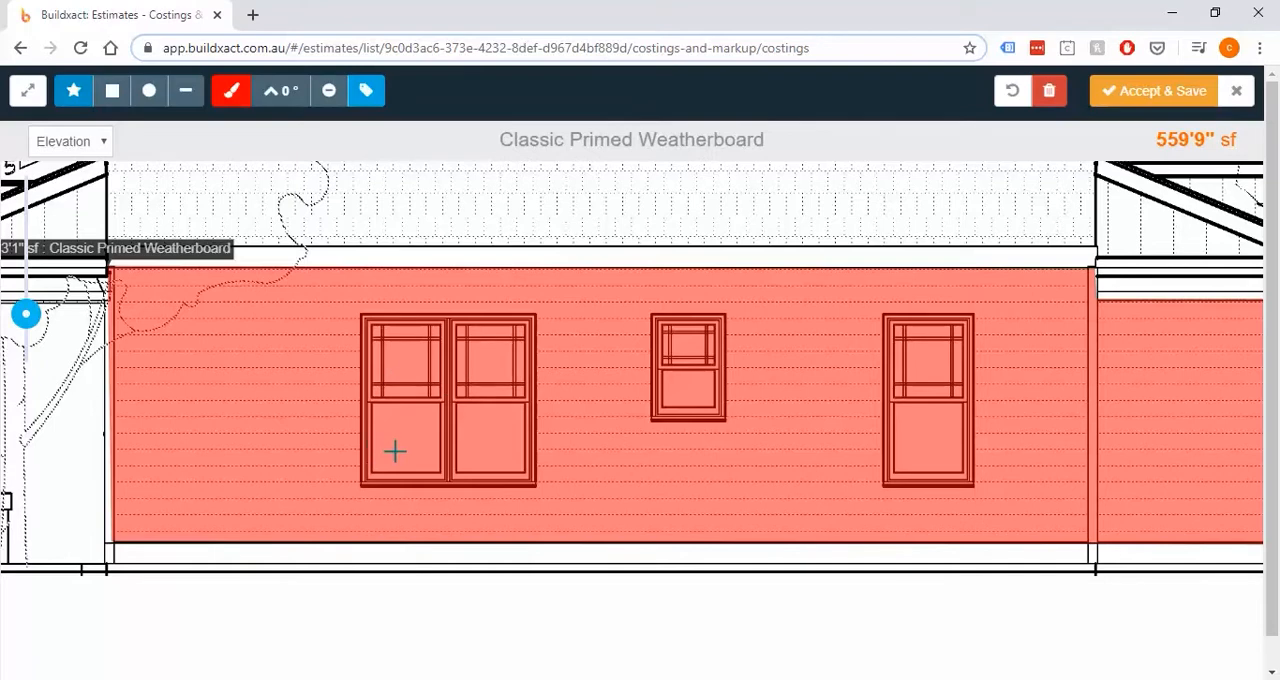
{"action": "mouse_move", "coordinate": [328, 92]}
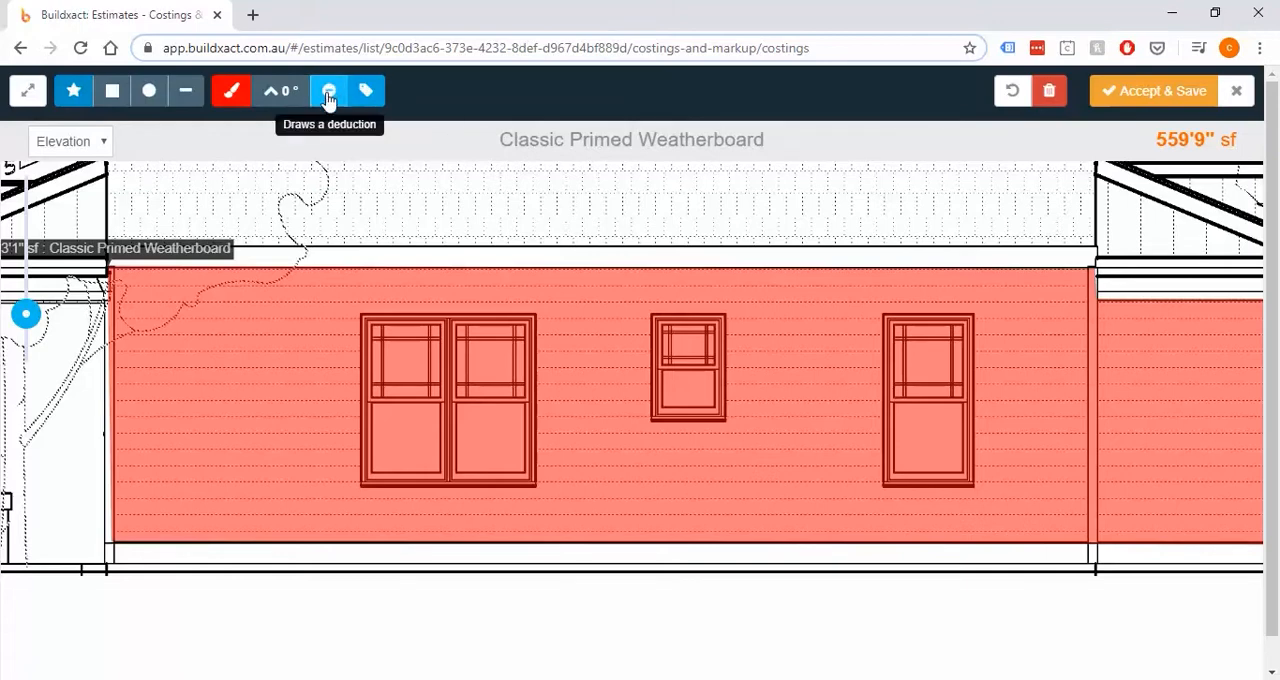
{"action": "mouse_move", "coordinate": [112, 90]}
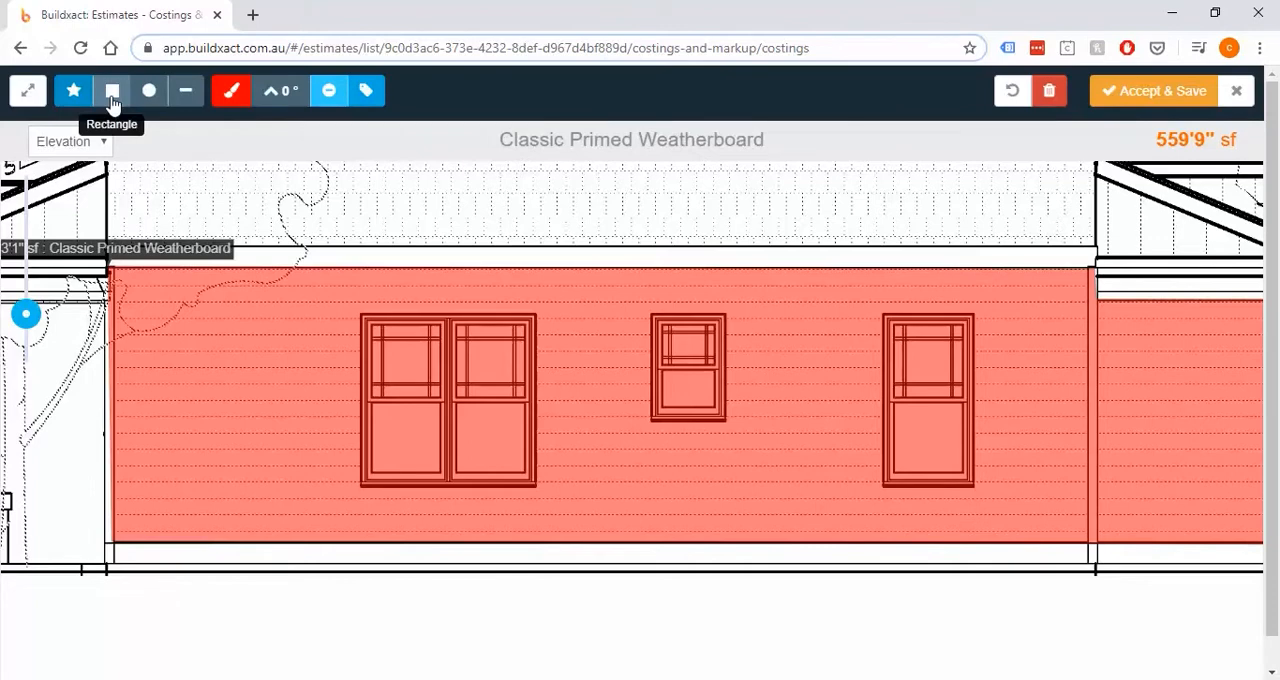
Deduct the large double window as a rectangle (-28'3" sf), bringing the take-off to 531'6" sf
{"action": "left_click", "coordinate": [112, 90]}
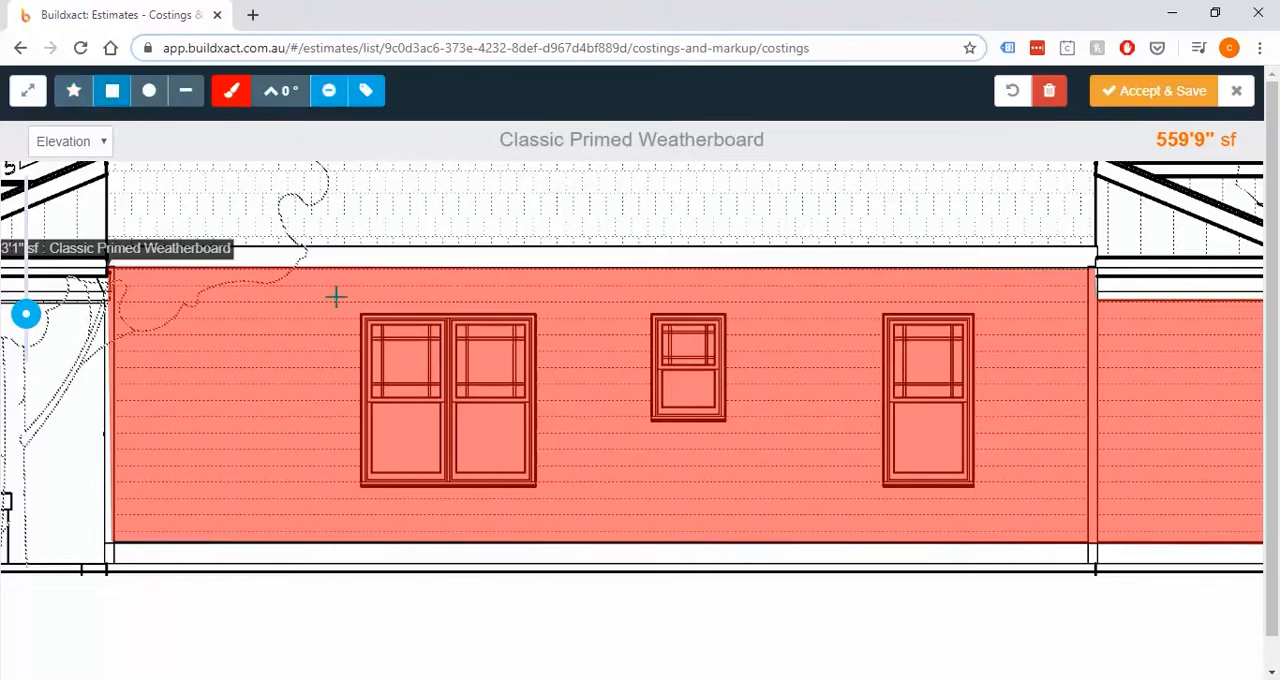
{"action": "mouse_move", "coordinate": [384, 340]}
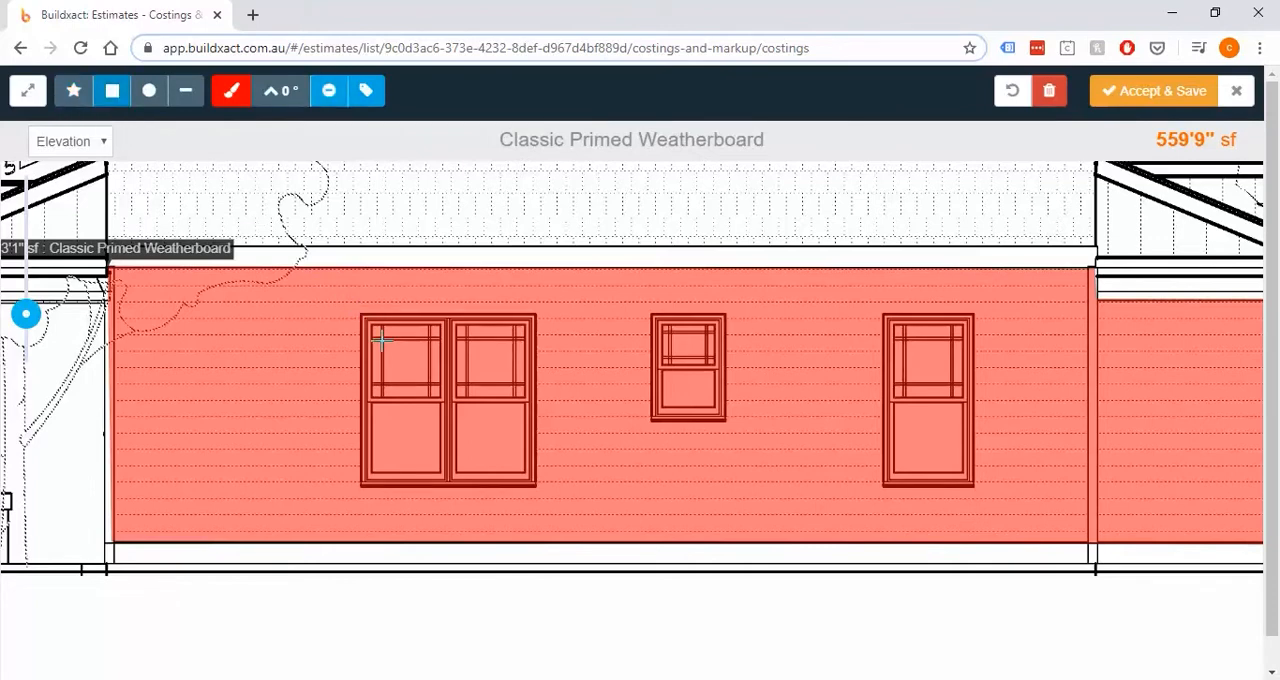
{"action": "left_click", "coordinate": [448, 400]}
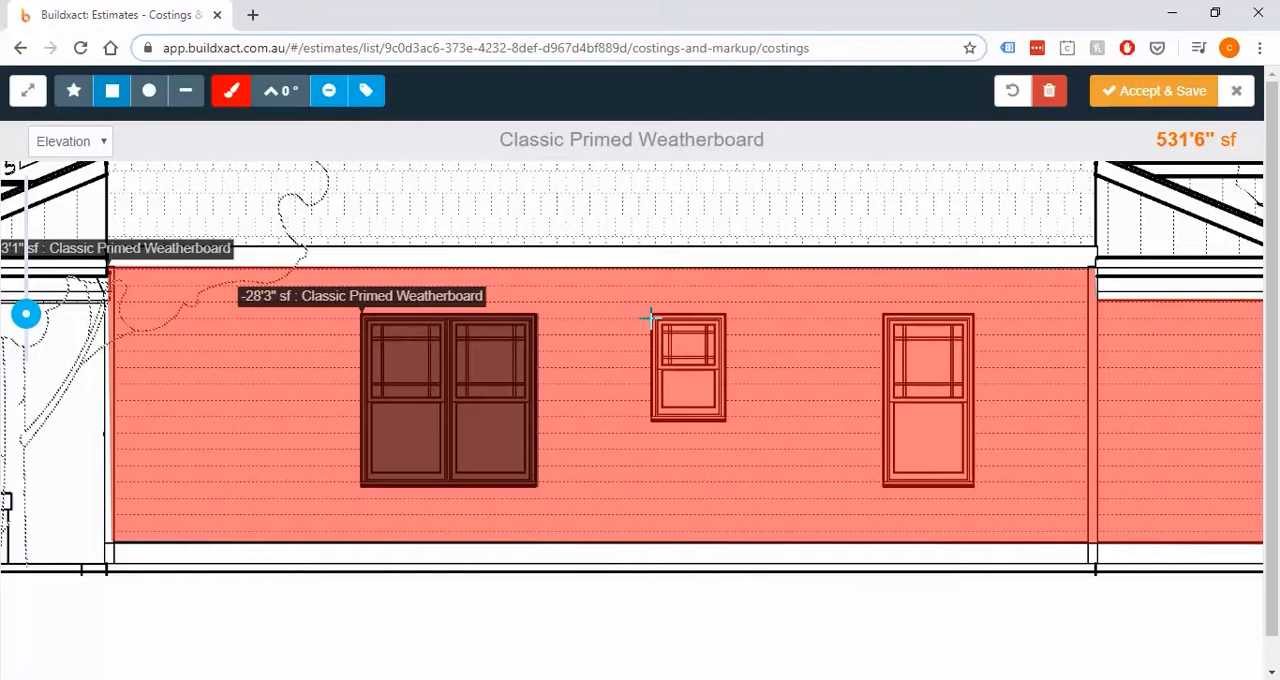
{"action": "mouse_move", "coordinate": [638, 306]}
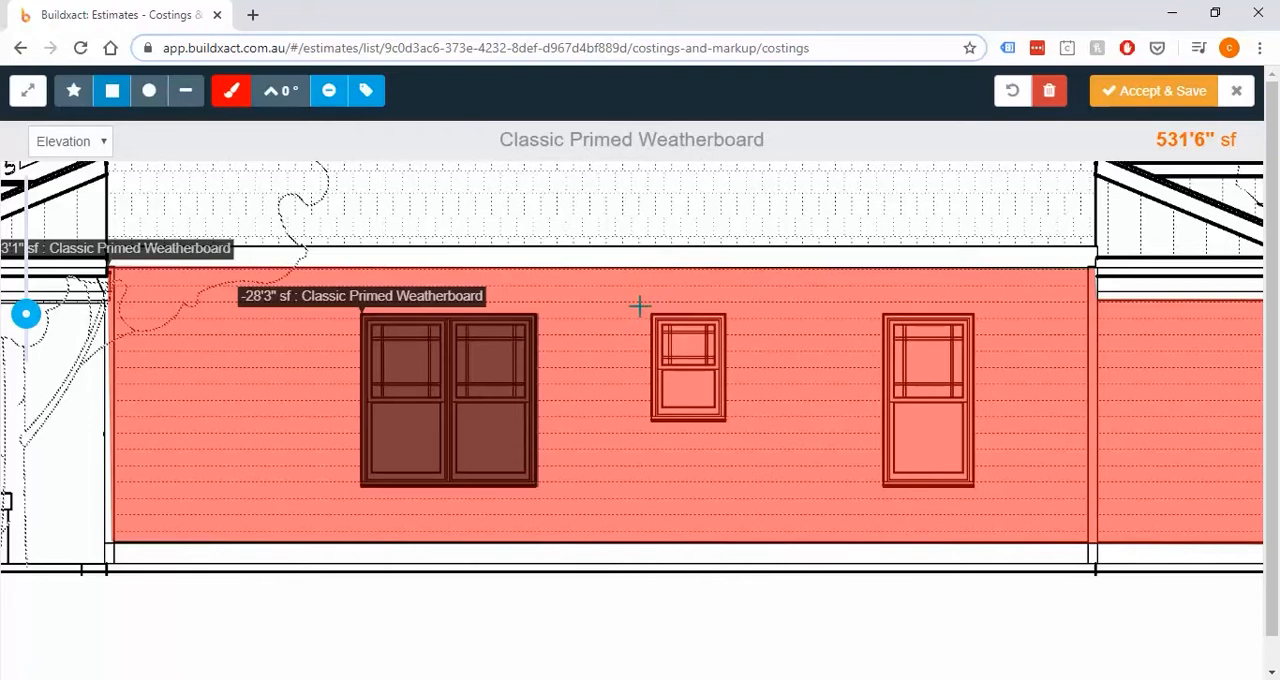
{"action": "mouse_move", "coordinate": [650, 316]}
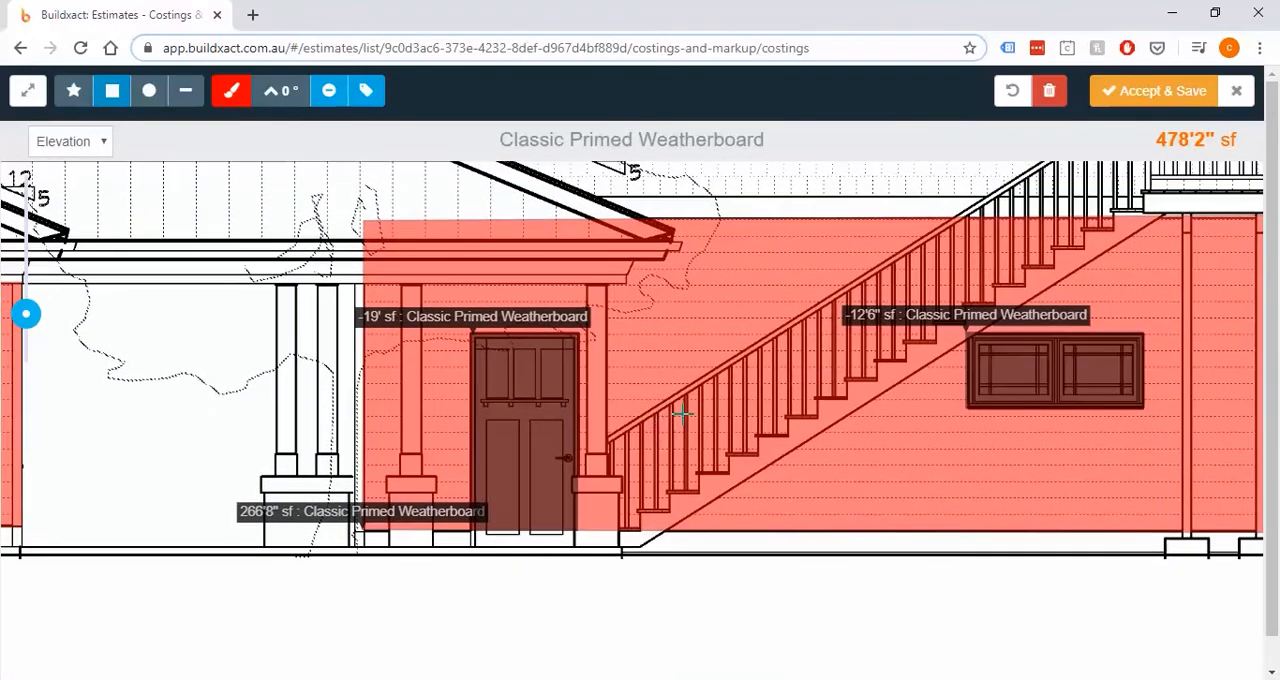
{"action": "mouse_move", "coordinate": [702, 404]}
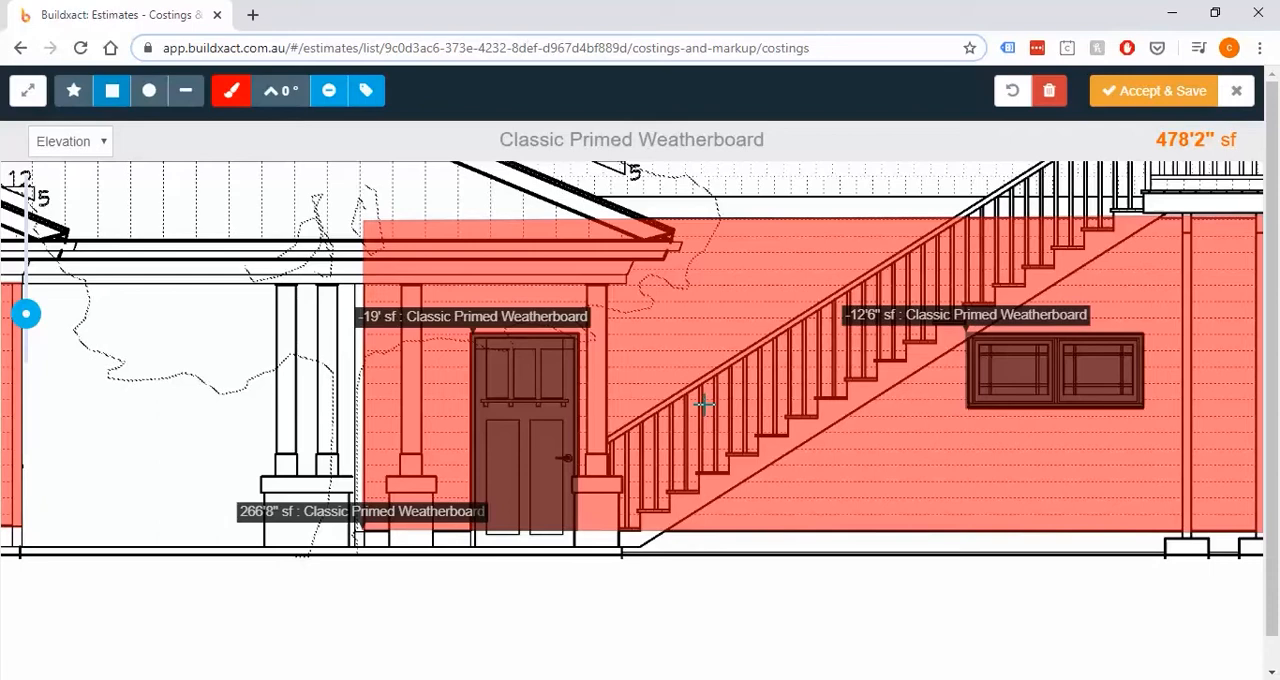
{"action": "mouse_move", "coordinate": [1012, 90]}
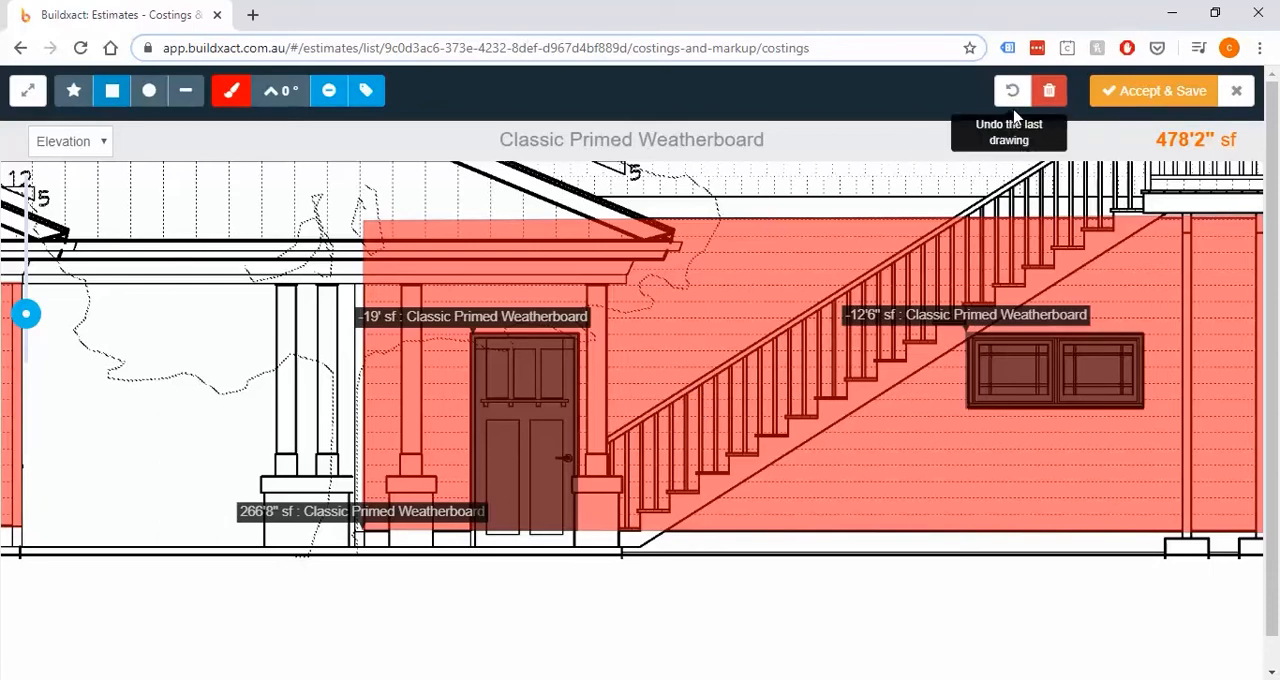
{"action": "mouse_move", "coordinate": [1050, 126]}
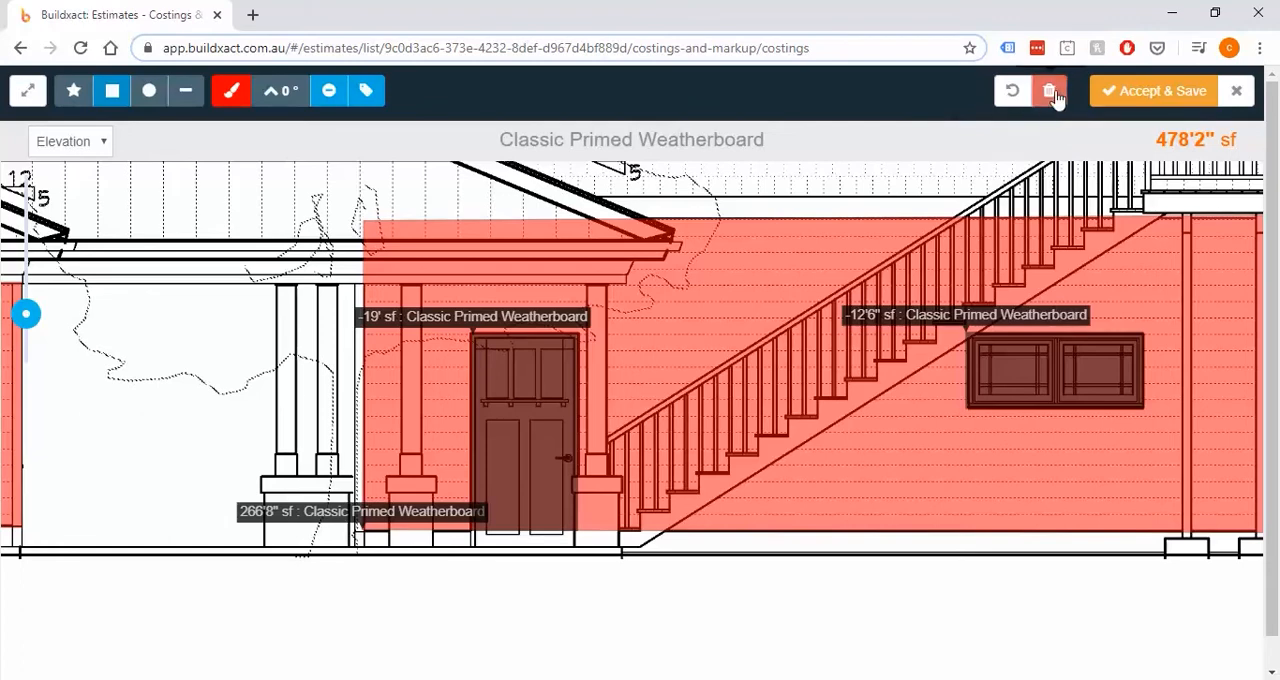
{"action": "mouse_move", "coordinate": [1050, 116]}
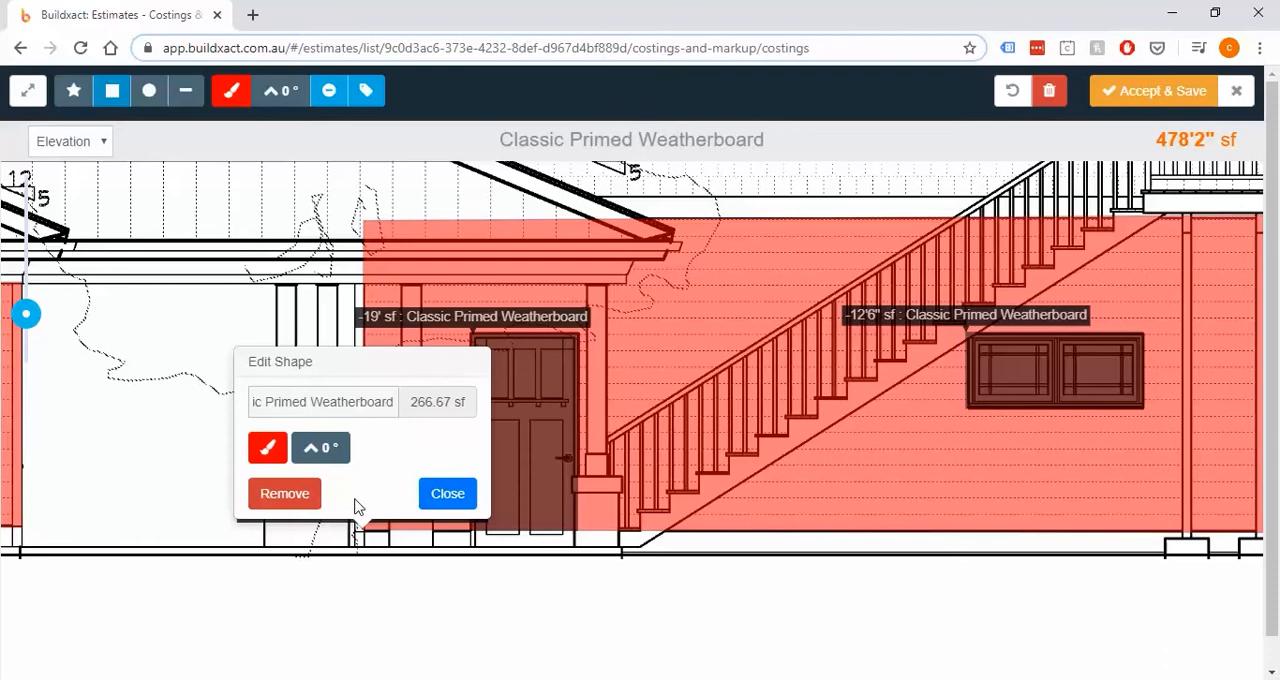
{"action": "mouse_move", "coordinate": [284, 492]}
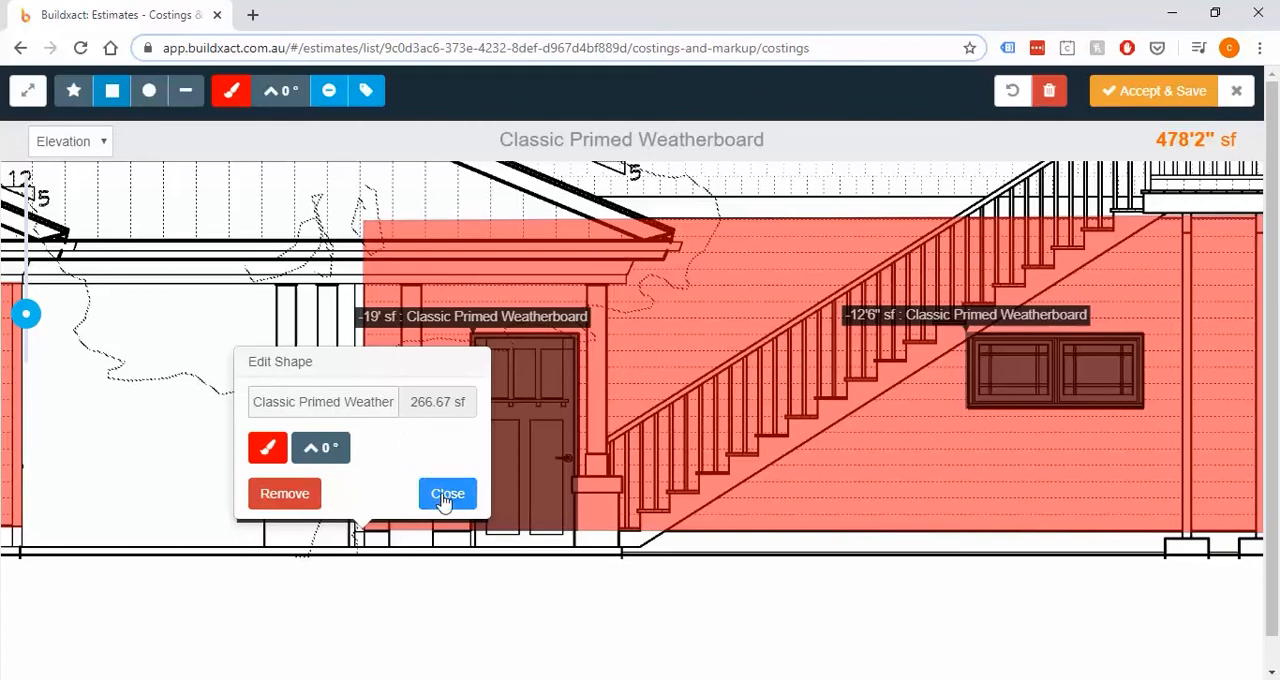
Accept and save the 478'2" sf measurement into the weatherboard costing line for $2,343.02
{"action": "left_click", "coordinate": [448, 492]}
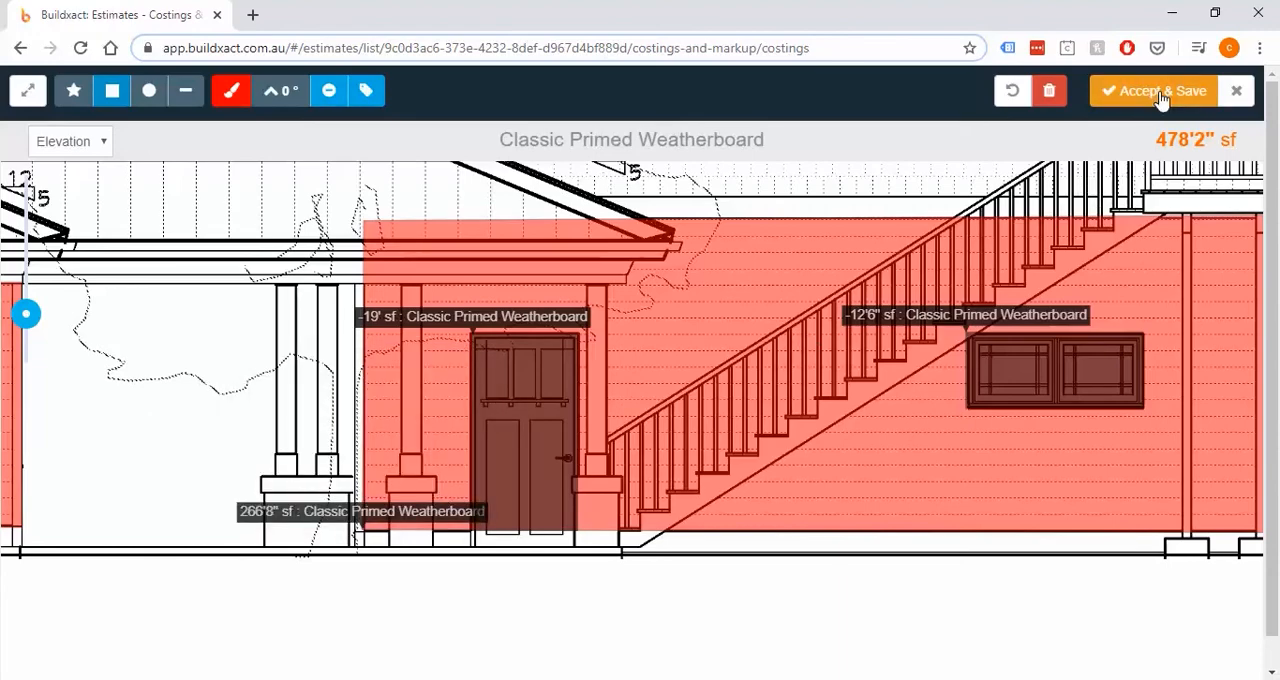
{"action": "left_click", "coordinate": [1152, 90]}
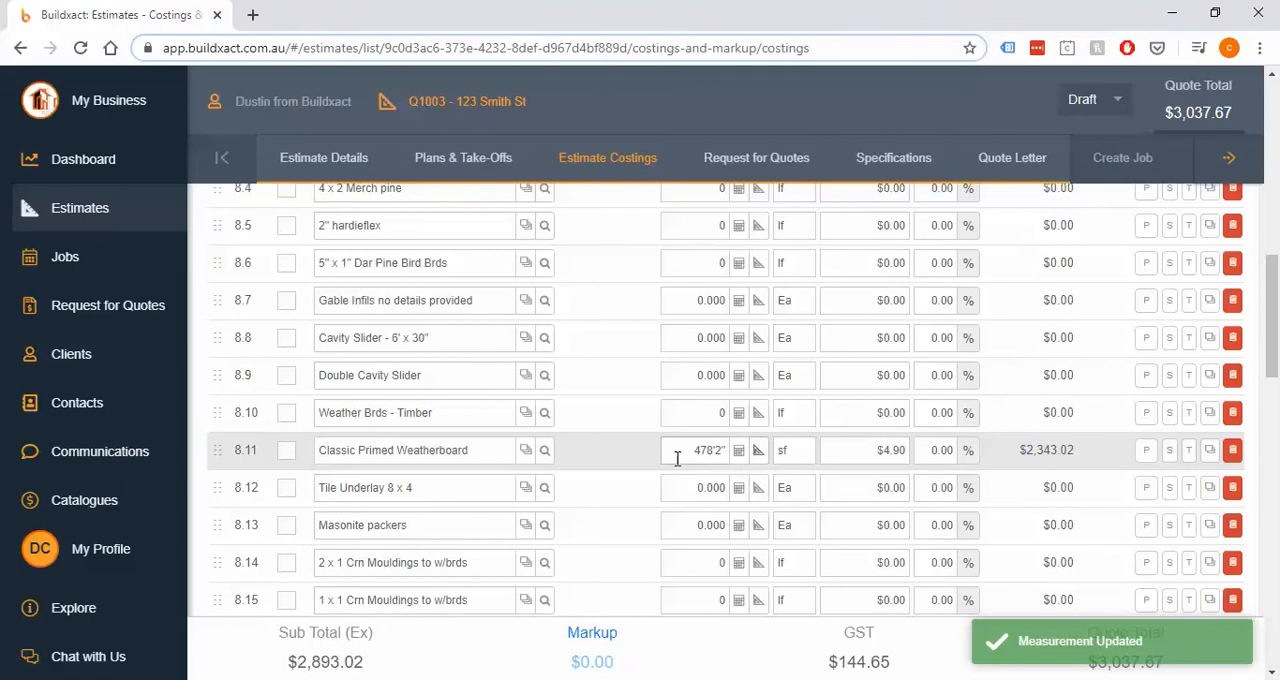